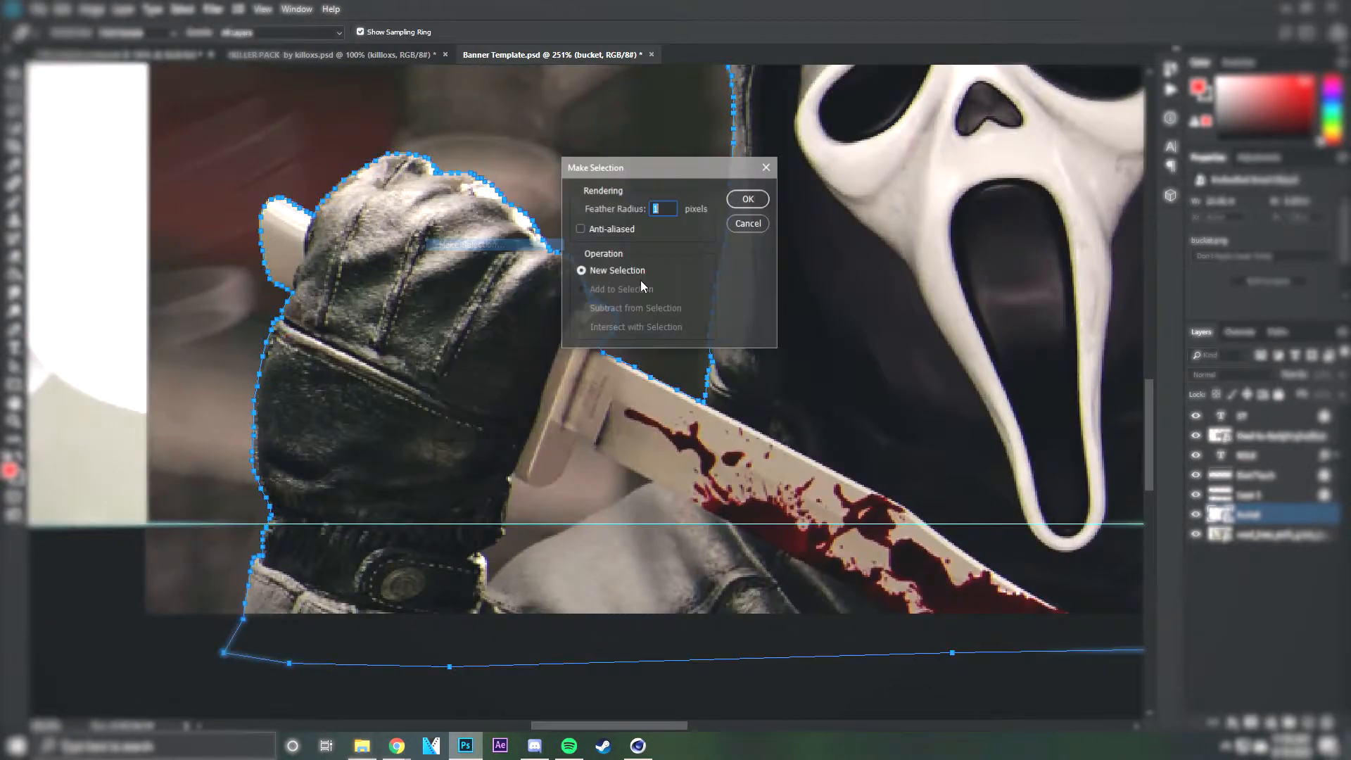
- Convert the gloved-hand path into a selection with feather 0
left_click(747, 199)
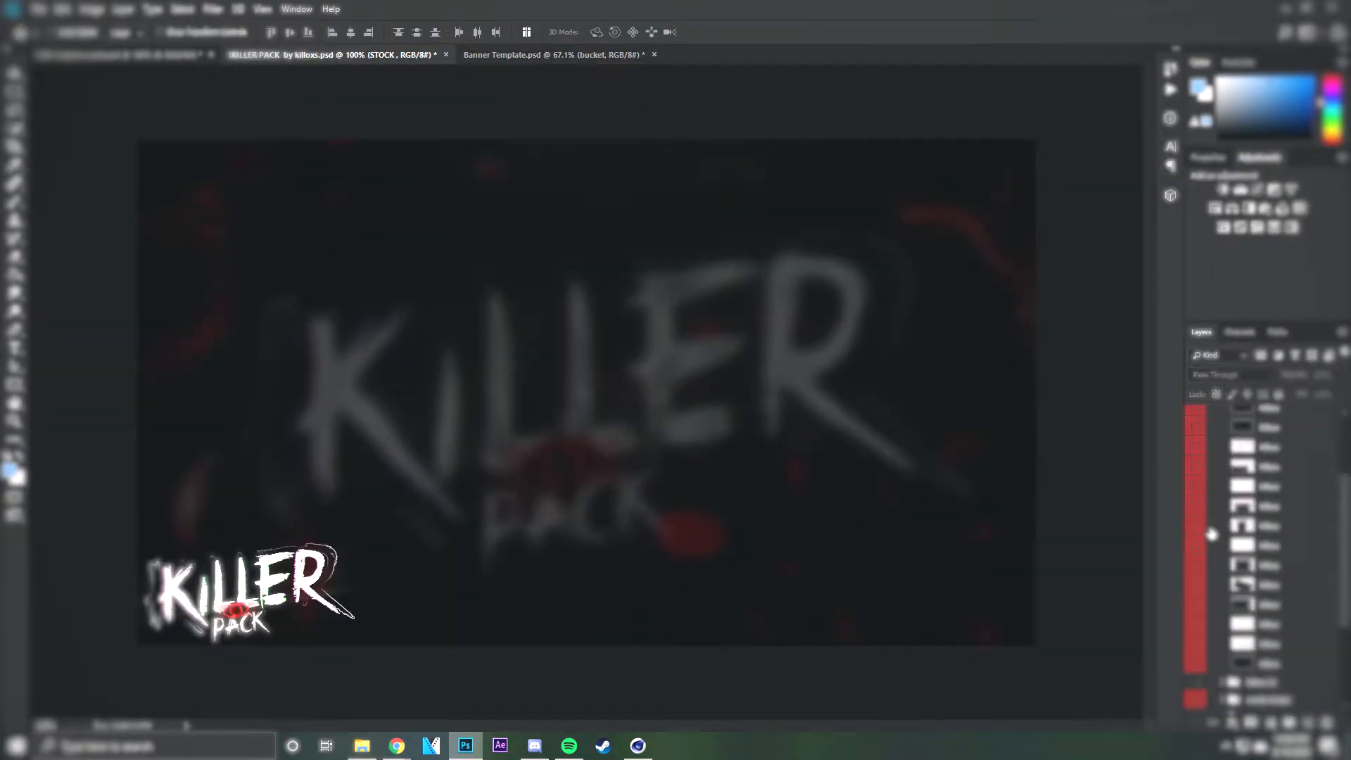
- Bring a blue light streak from the Favorites Pack into the Bucket Banner
left_click(555, 54)
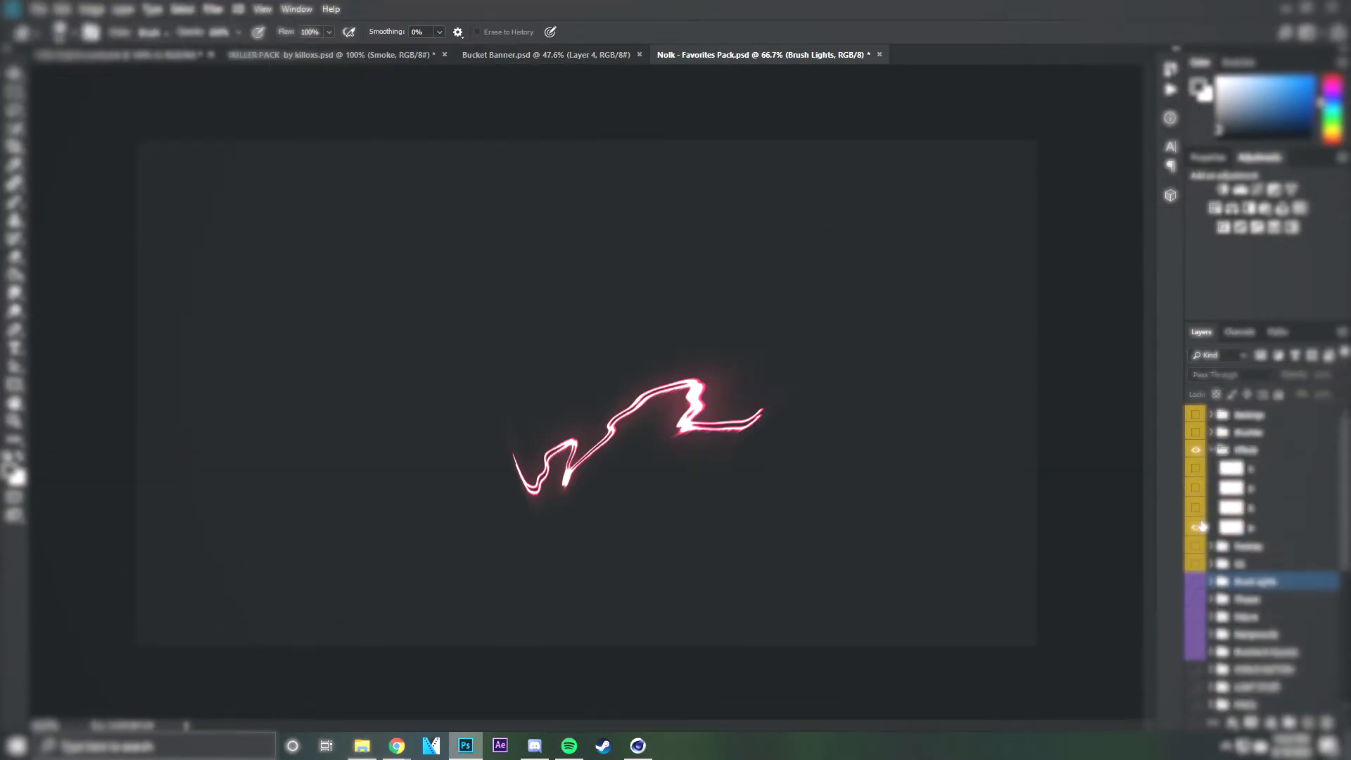
left_click(513, 55)
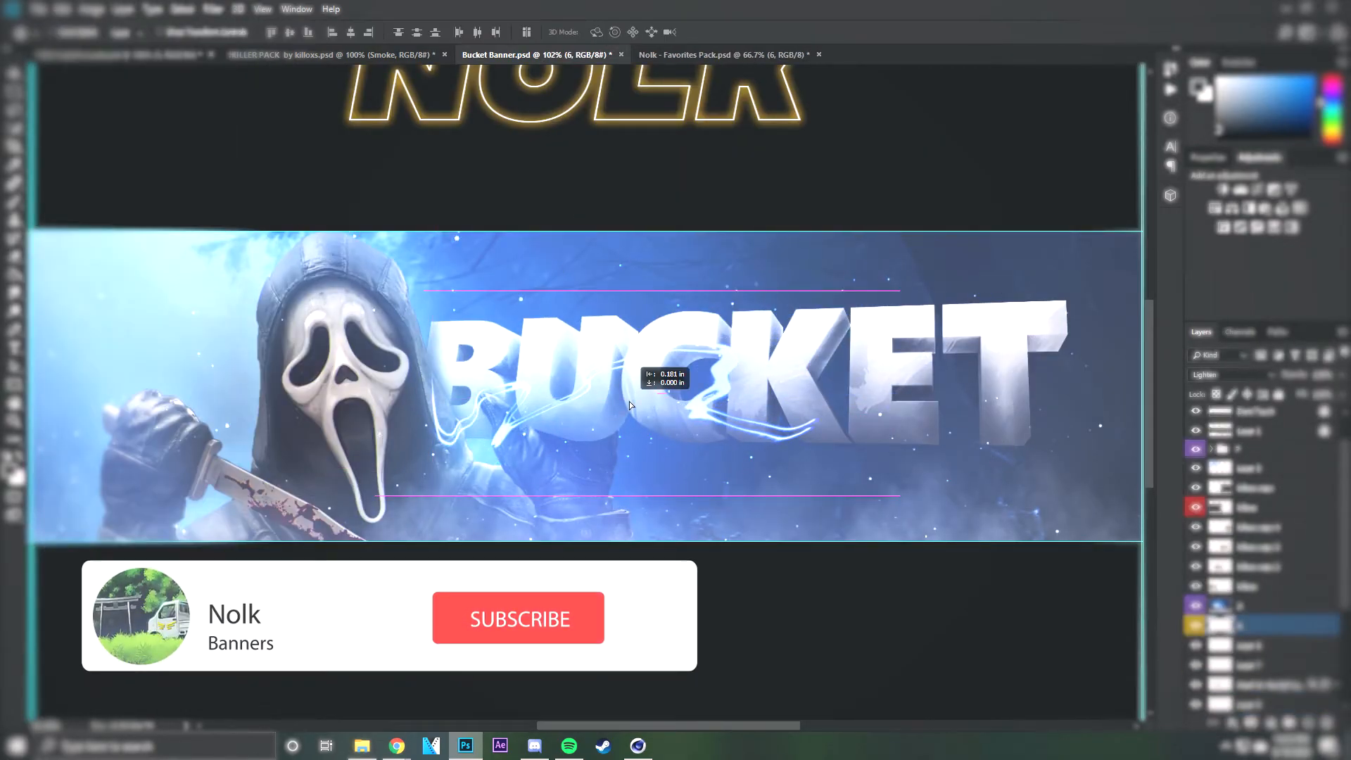